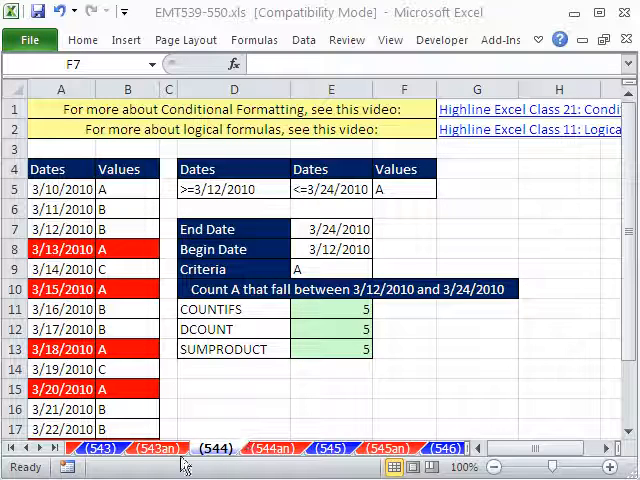
mouse_move(338, 470)
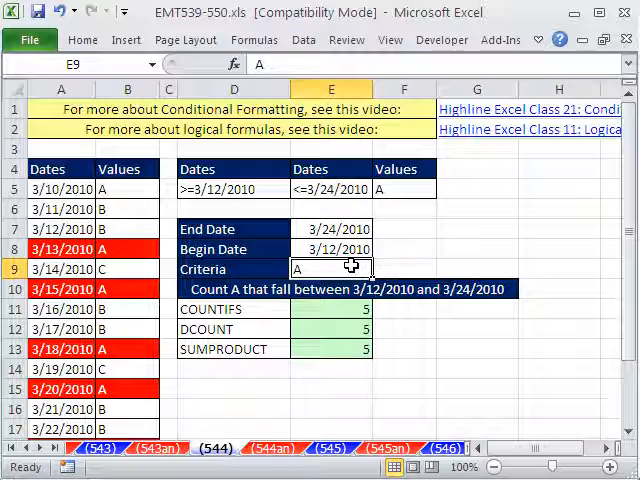
Step: Enter B as the criteria value in E9
text(B)
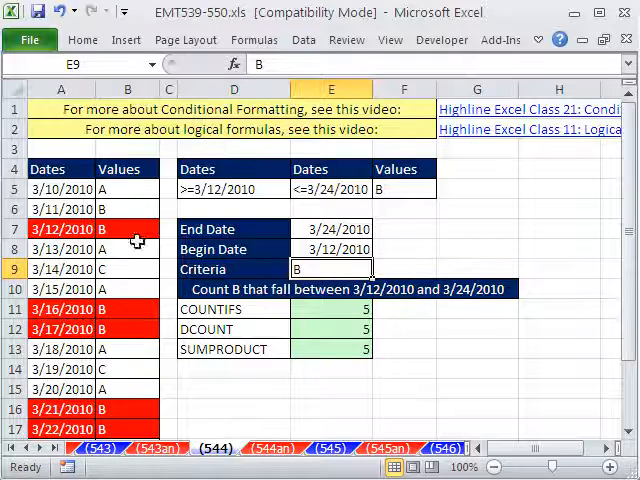
mouse_move(378, 230)
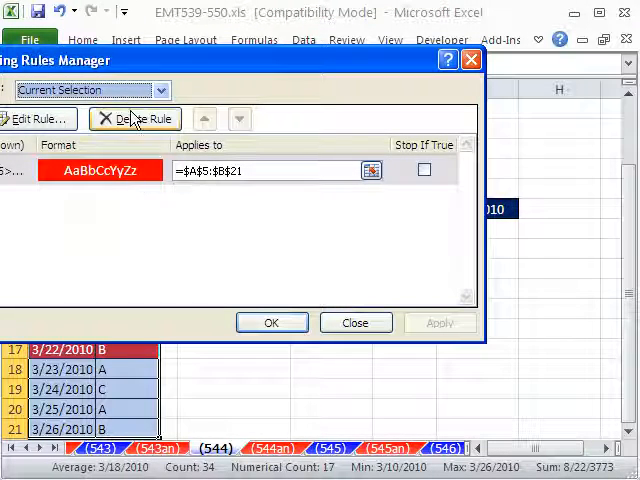
Step: Delete the existing red highlighting rule in the Manage Rules dialog
click(355, 322)
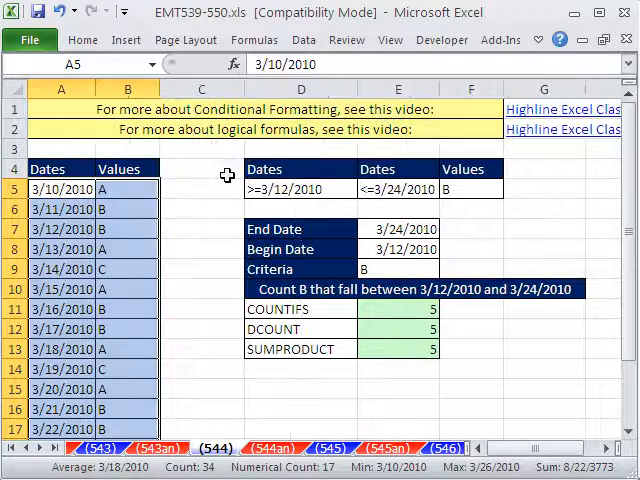
Step: Insert a blank column at column D, then select the first Dates and Values rows
click(202, 189)
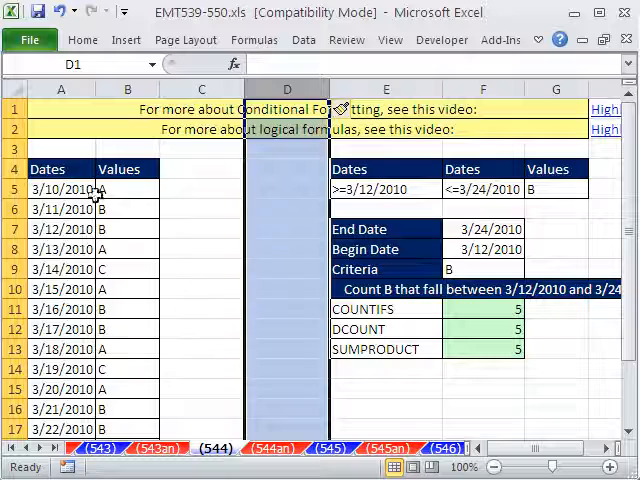
drag(60, 189, 127, 369)
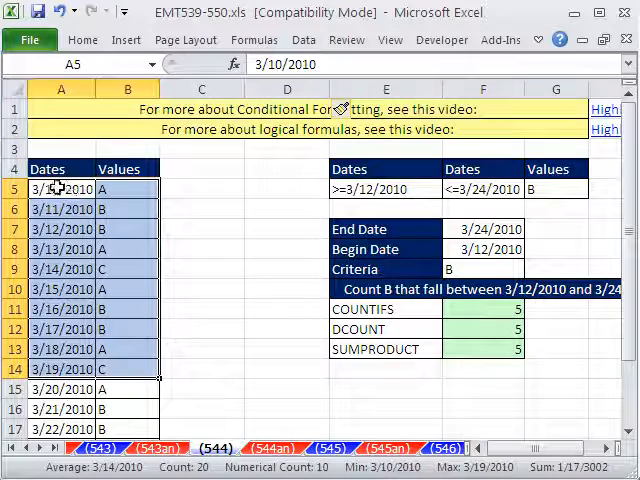
mouse_move(62, 189)
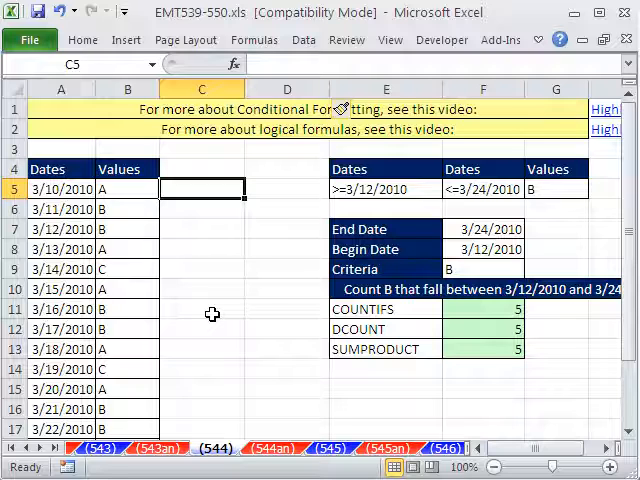
Step: Start =AND in C5, testing the column-locked date $A5 against the Begin Date
text(=and)
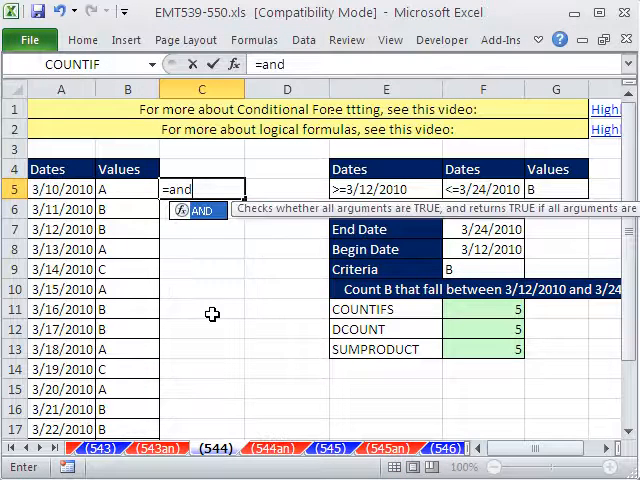
text(()
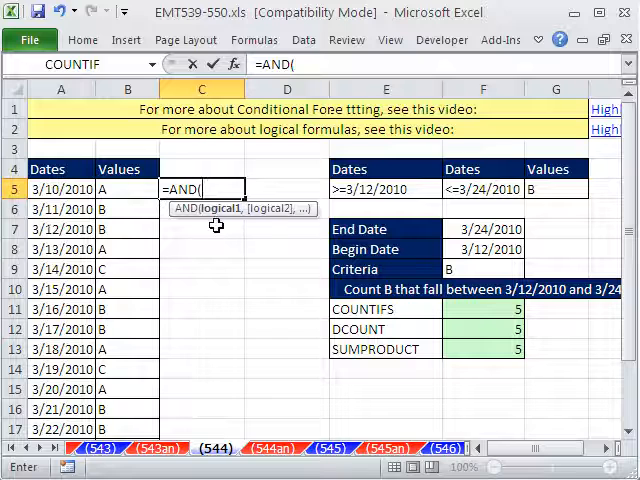
click(60, 189)
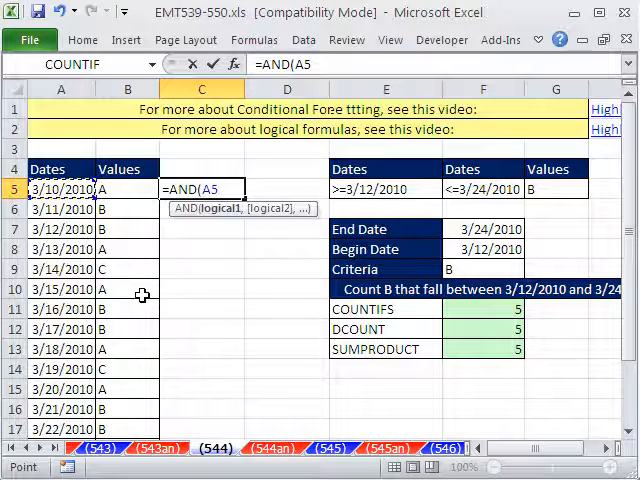
key(f4)
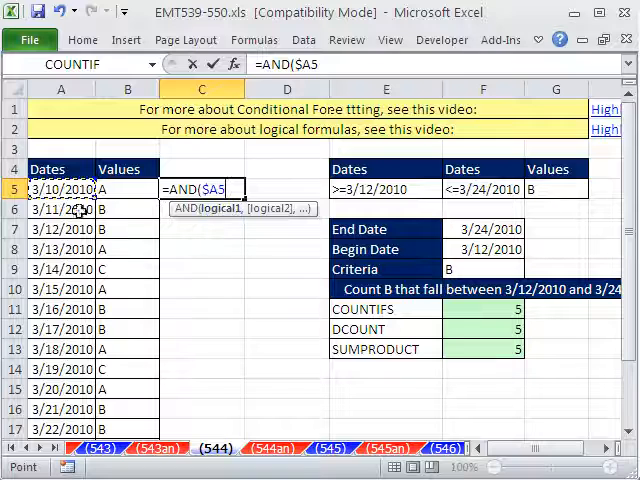
mouse_move(238, 220)
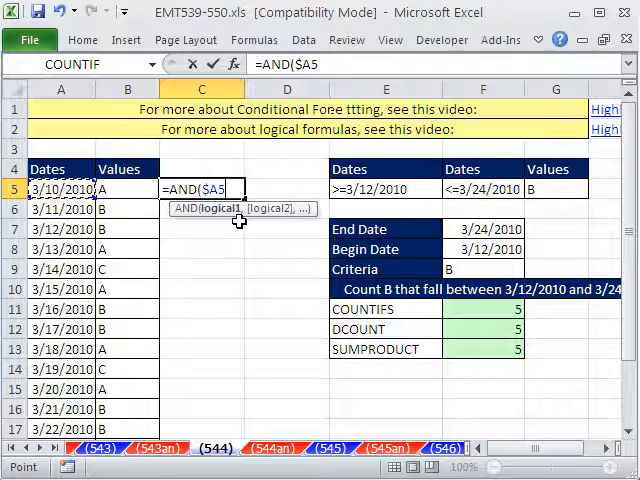
text(>=)
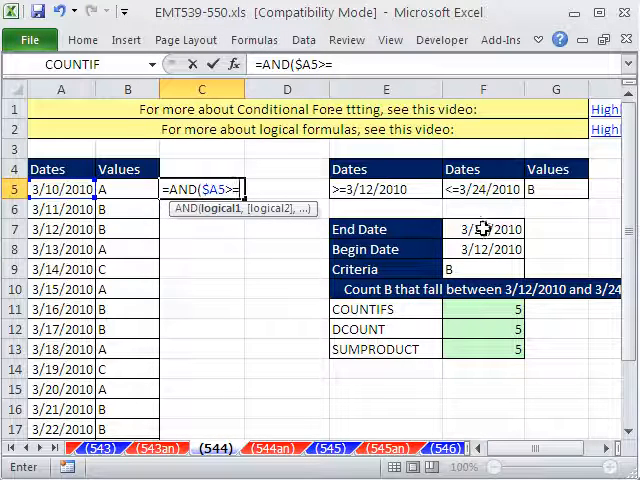
click(483, 229)
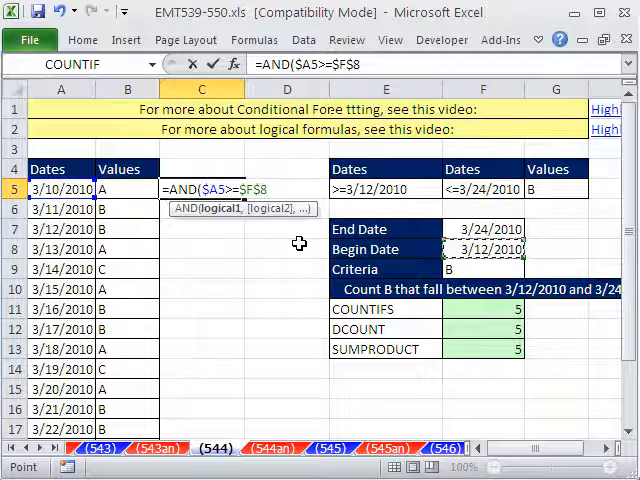
Step: Add the End Date check and the value-equals-criteria $B5=$F$9 condition
text(,)
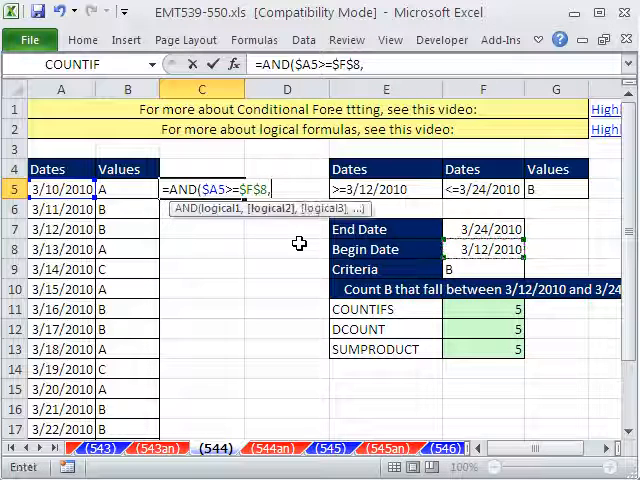
click(60, 187)
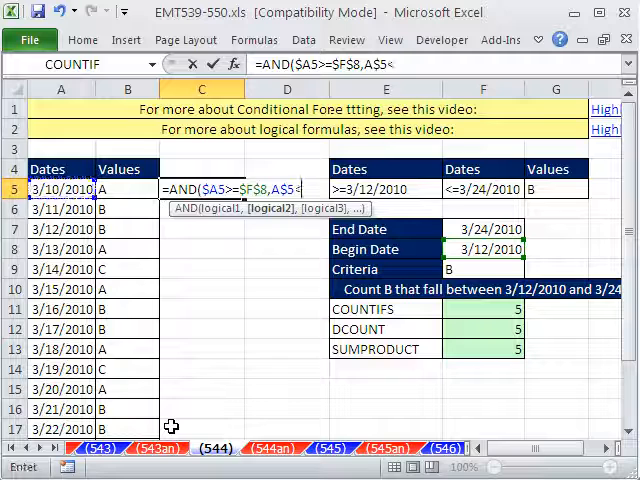
text(=)
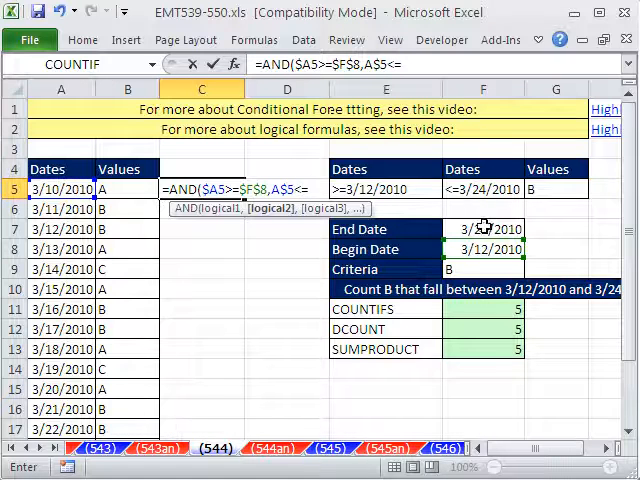
click(483, 229)
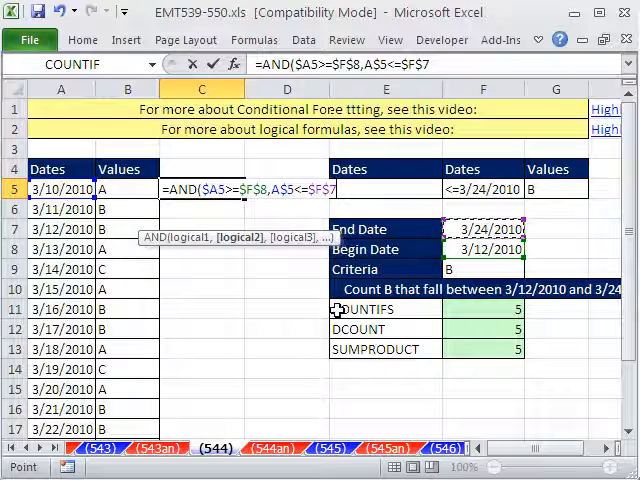
text(,)
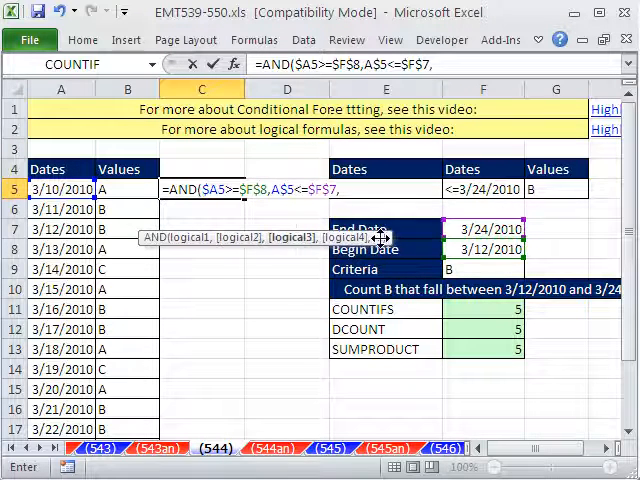
click(110, 188)
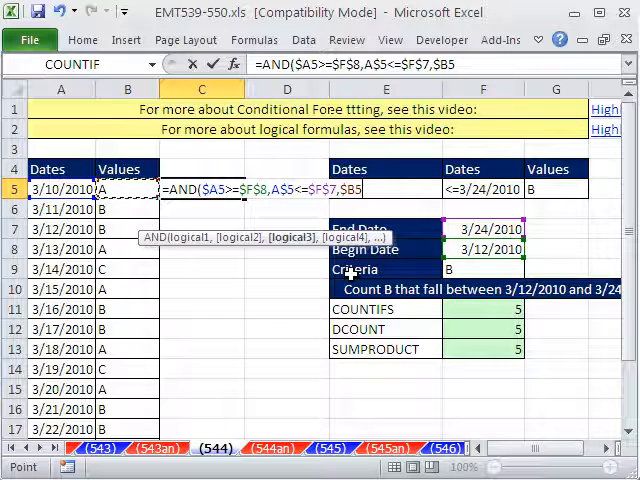
mouse_move(148, 189)
text(=)
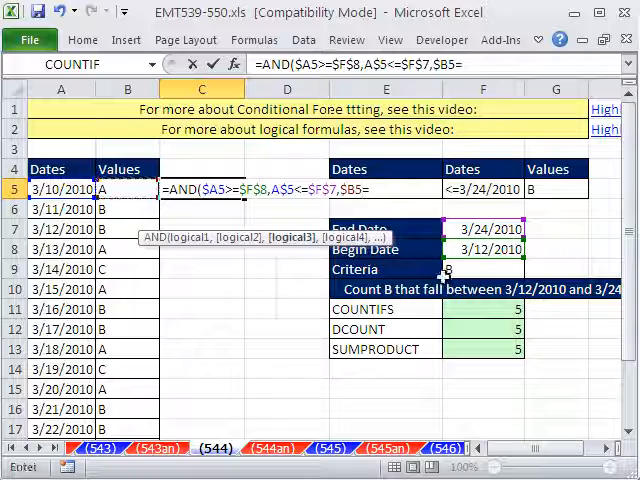
click(489, 269)
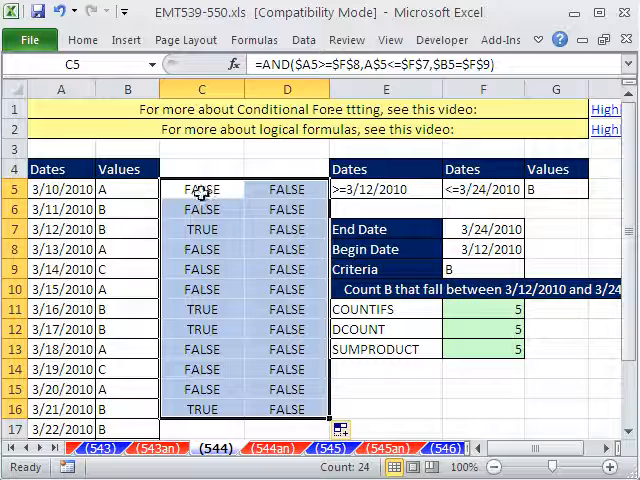
Step: Inspect the copied formulas in the first row and row 7 to verify references
double_click(200, 189)
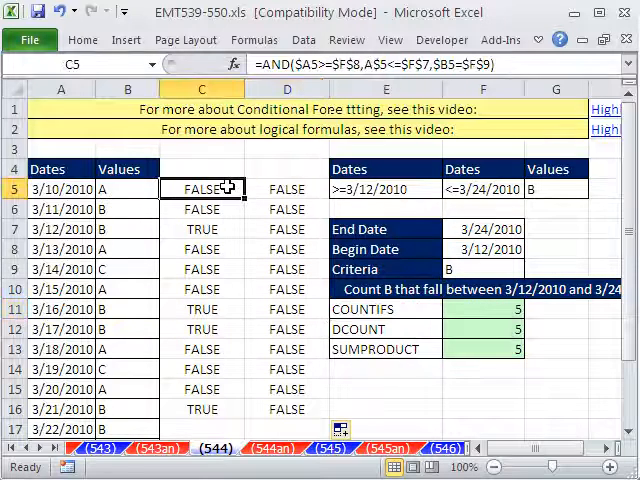
double_click(193, 188)
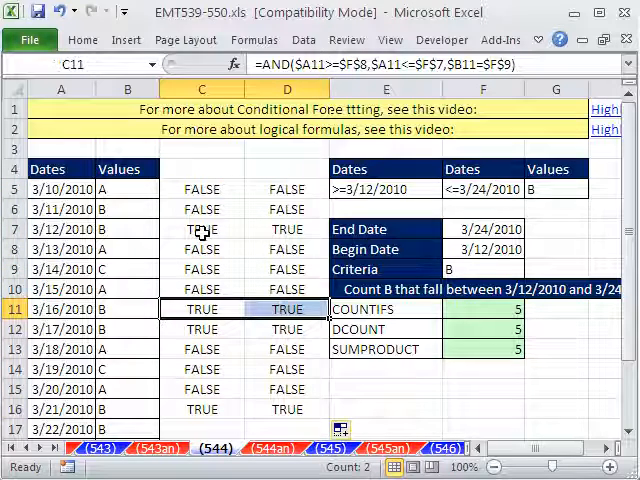
click(201, 229)
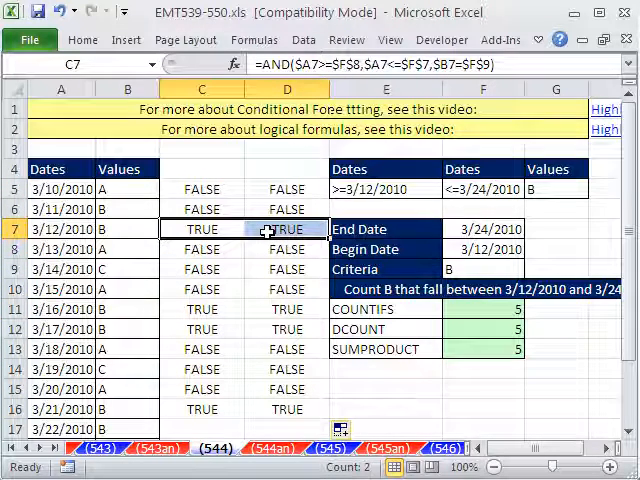
double_click(202, 189)
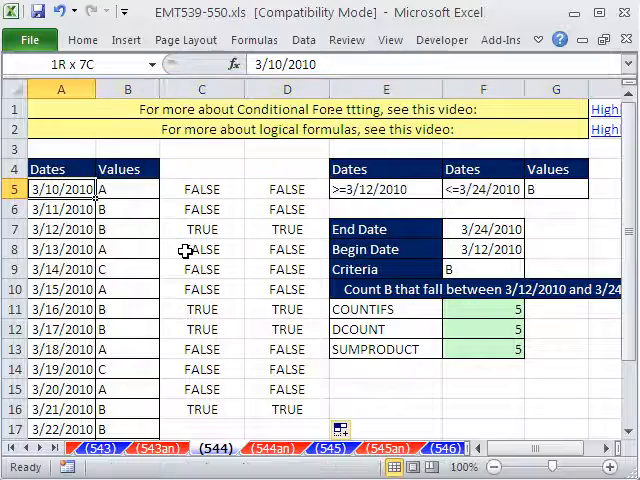
Step: Select the Dates and Values range A5:B17 for conditional formatting
click(125, 189)
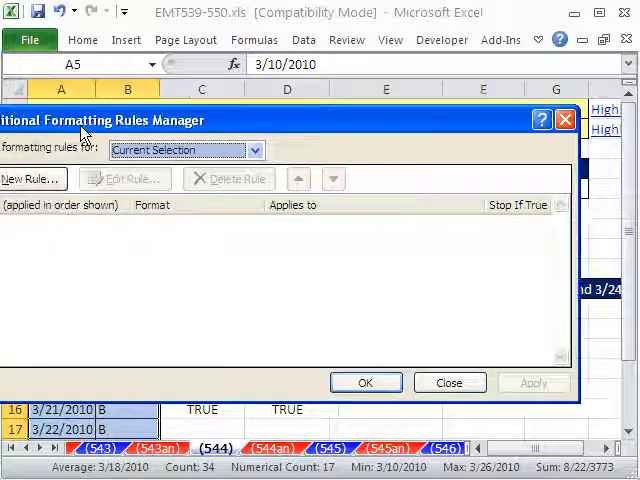
Step: Add a formula rule =AND($A5>=$F$8,$A5<=$F$7,$B5=$F$9) with red fill
click(32, 178)
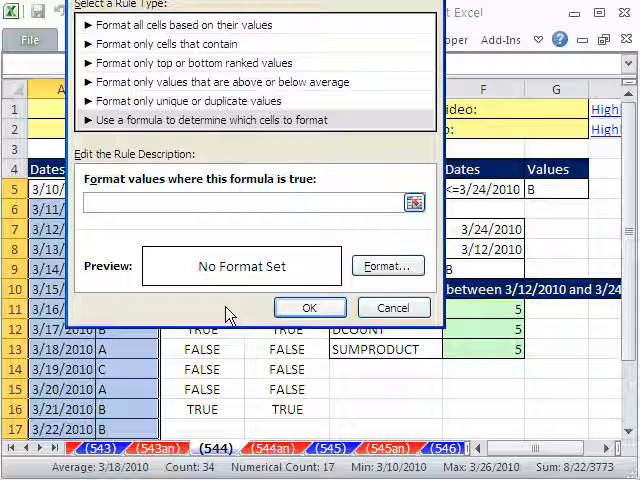
text(=AND($A5>=$F$8,$A5<=$F$7,$B5=$F$9))
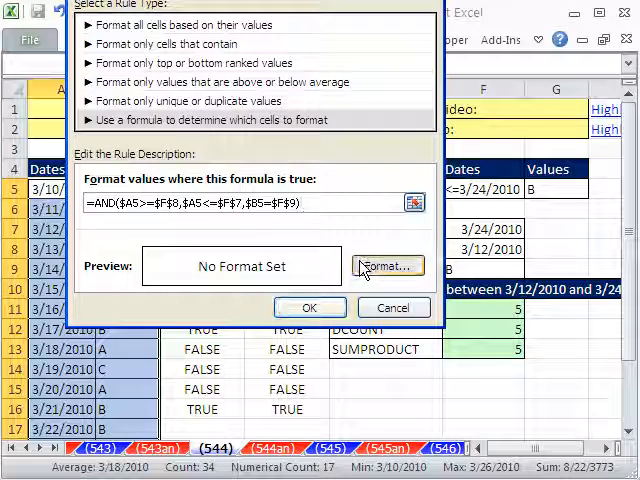
click(387, 266)
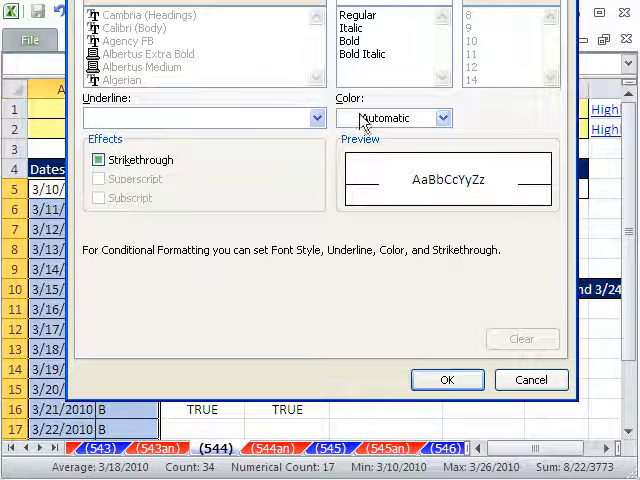
click(447, 380)
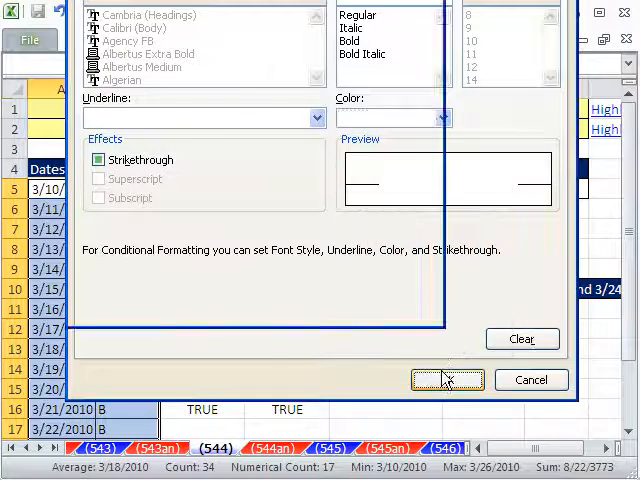
click(446, 380)
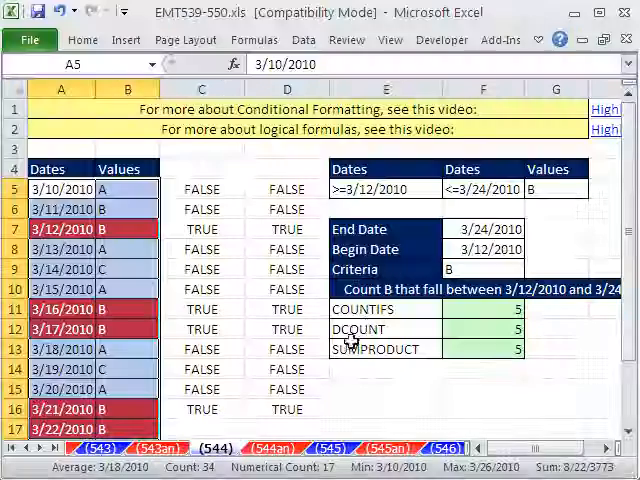
Step: Enter A in the Criteria cell F9
click(484, 269)
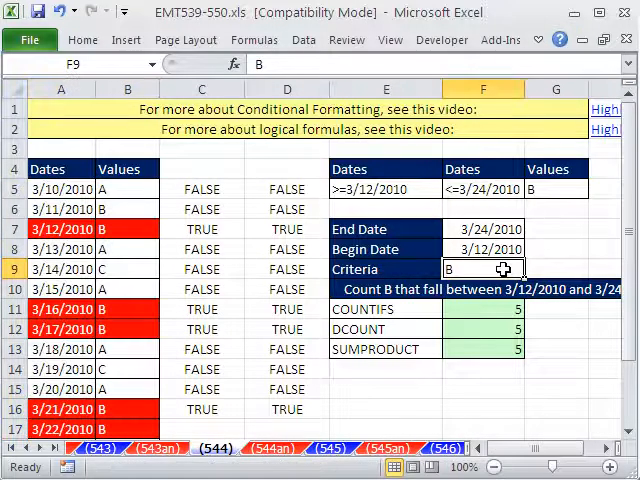
text(A)
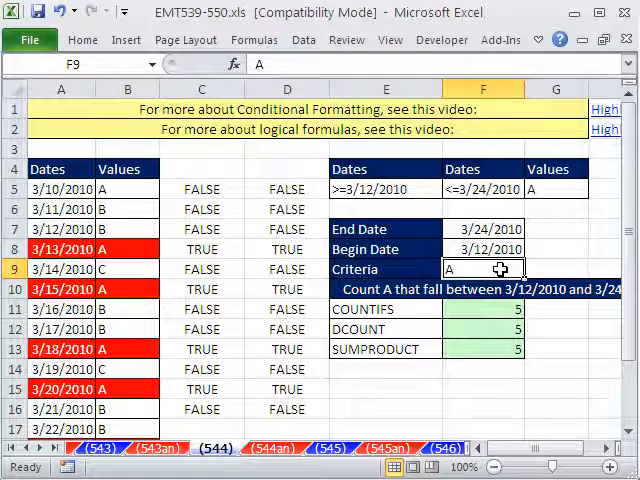